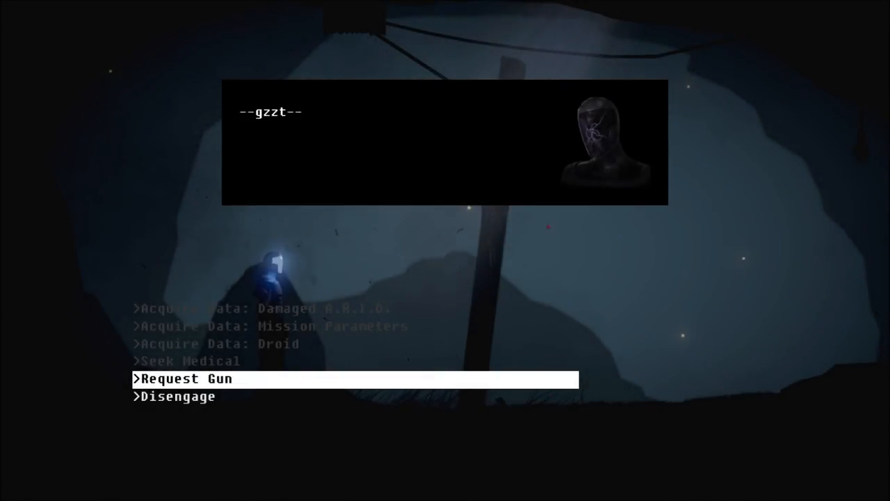
- Choose 'Request Gun' with the suit's AI, then pick 'Disengage' to end the talk
{"action": "left_click", "coordinate": [185, 379]}
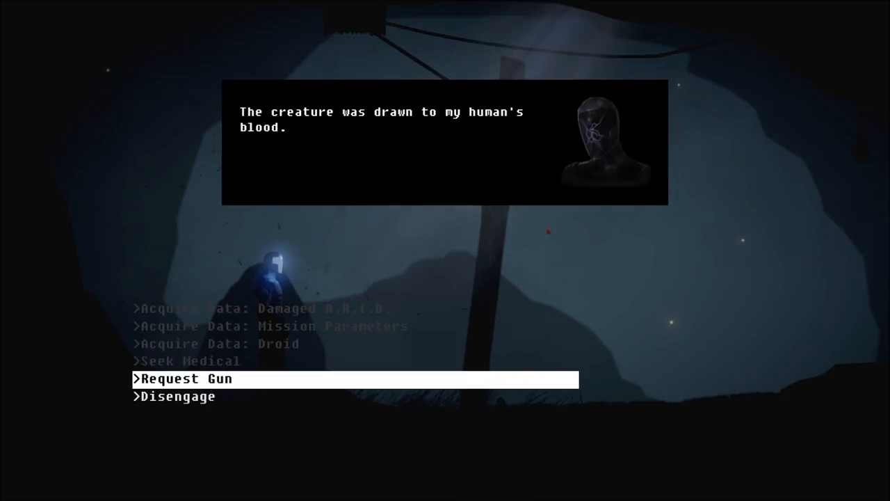
{"action": "key", "text": "down"}
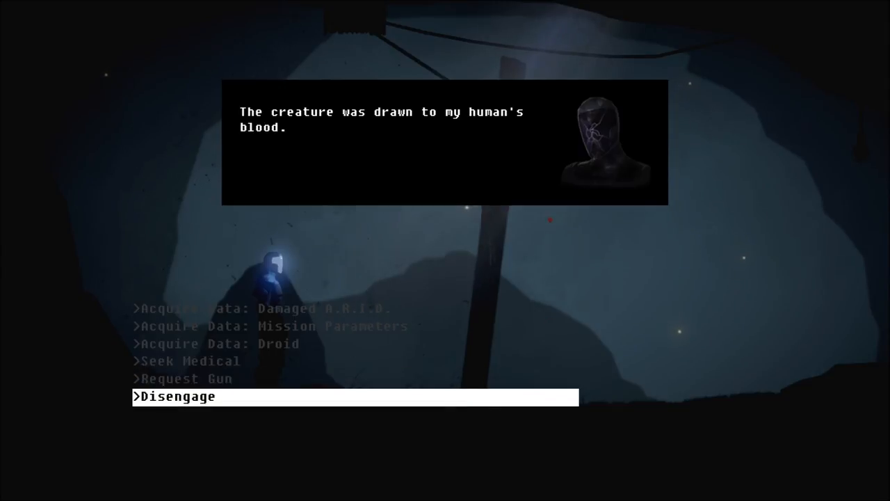
{"action": "left_click", "coordinate": [175, 397]}
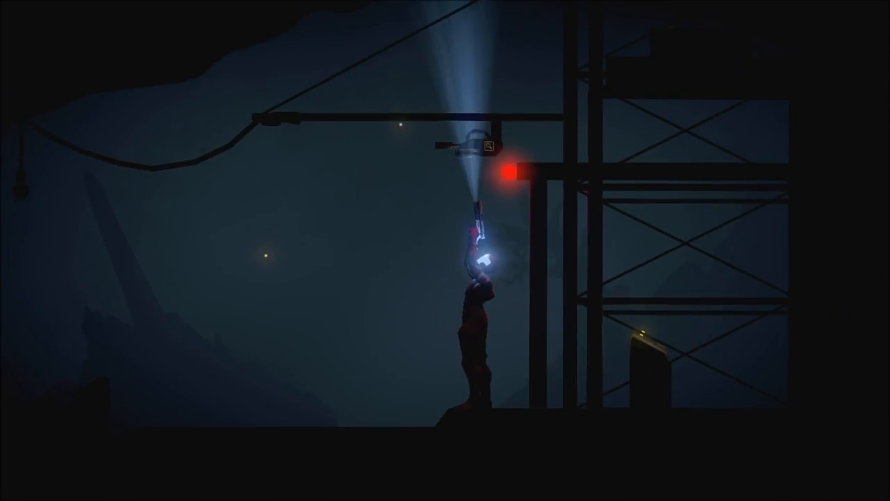
- Examine the unpowered sentry gun on the scaffold, then move on from it
{"action": "left_click", "coordinate": [483, 148]}
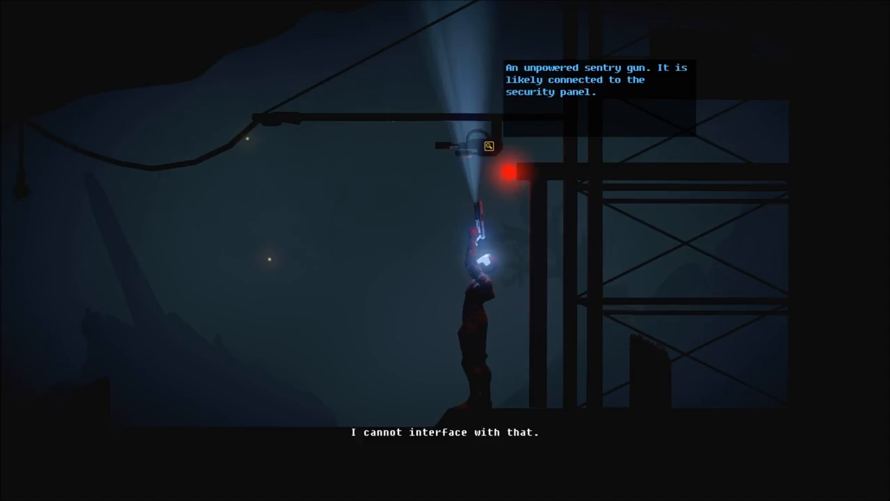
{"action": "left_click", "coordinate": [486, 148]}
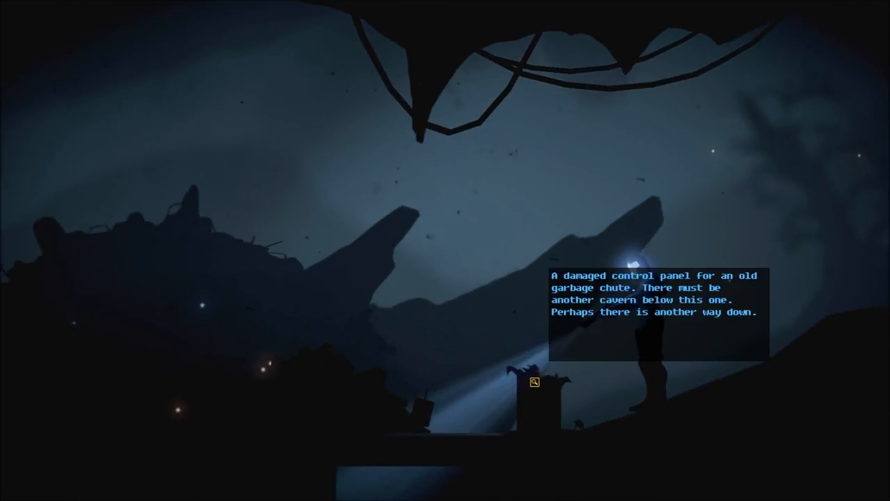
- Open and cancel the garbage chute panel's actions, then scan the damaged synthetics pile
{"action": "left_click", "coordinate": [530, 384]}
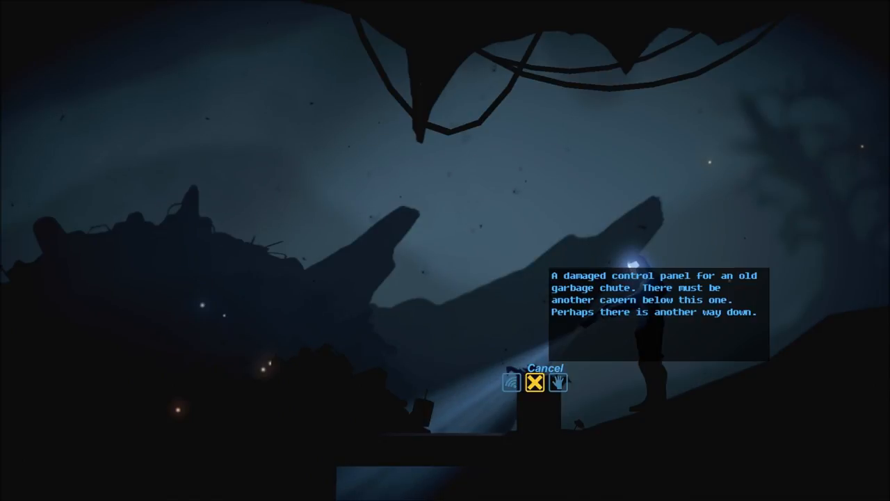
{"action": "left_click", "coordinate": [521, 382]}
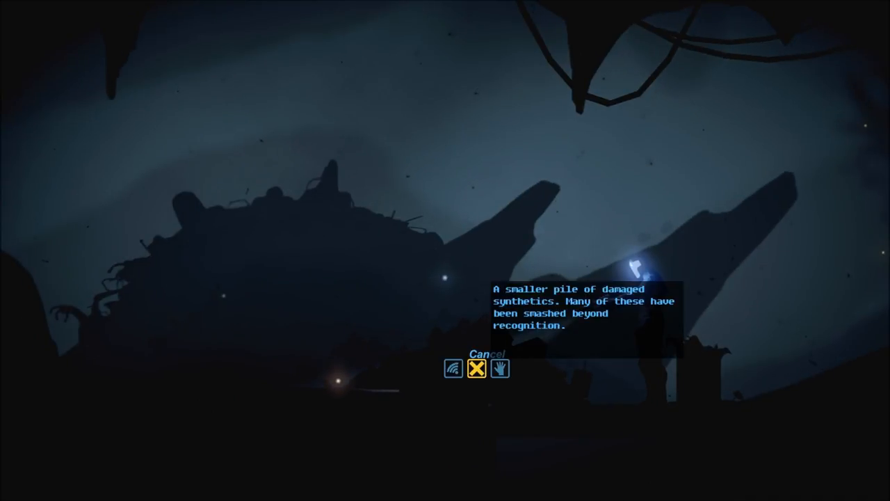
{"action": "left_click", "coordinate": [476, 370]}
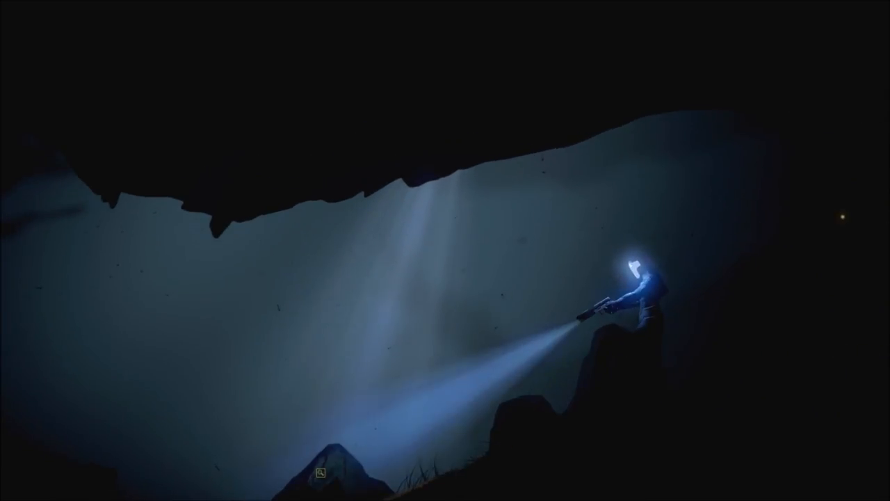
- Scan the impact tunnel lit in the cave, then continue toward the elevator
{"action": "left_click", "coordinate": [322, 474]}
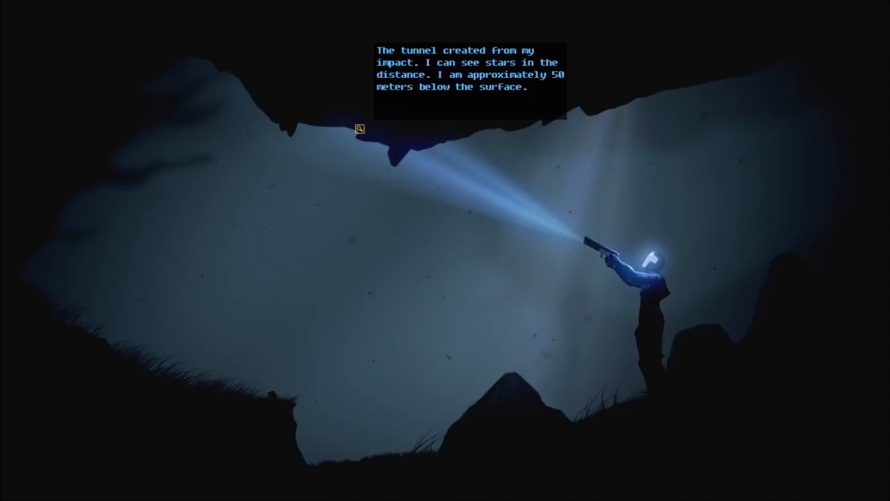
{"action": "left_click", "coordinate": [362, 129]}
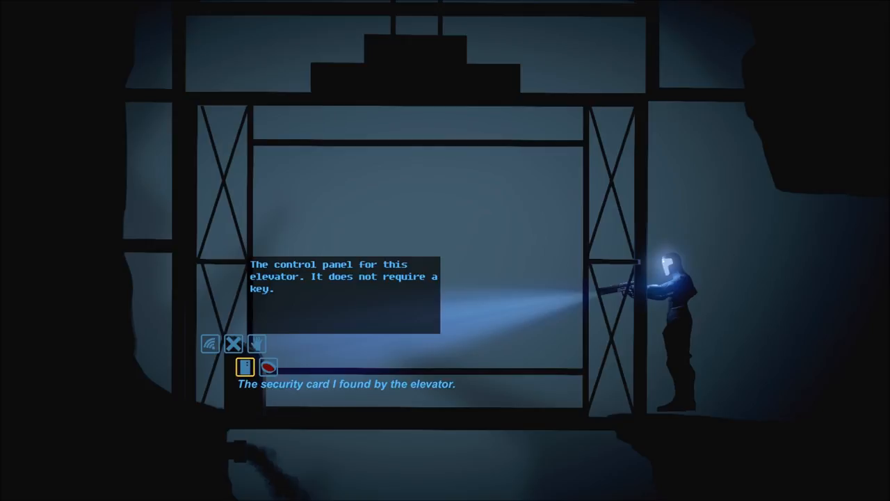
- Offer the security card to the elevator panel, then back out of it
{"action": "left_click", "coordinate": [244, 365]}
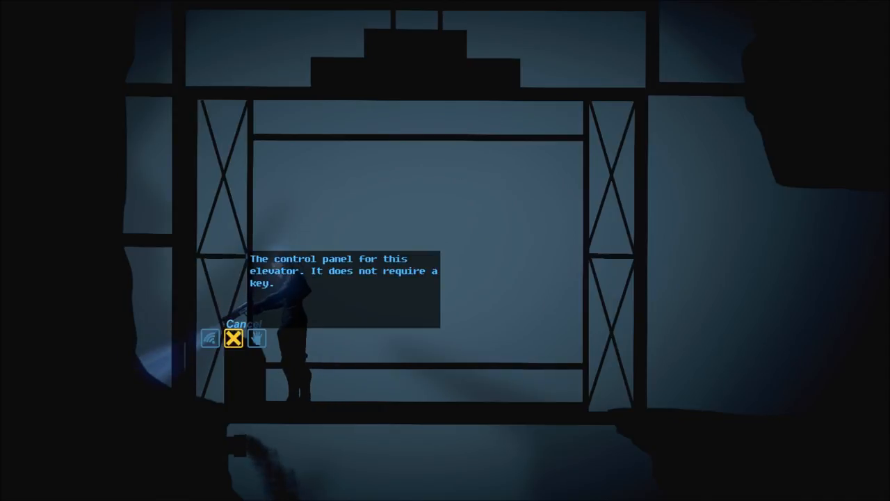
{"action": "left_click", "coordinate": [233, 339]}
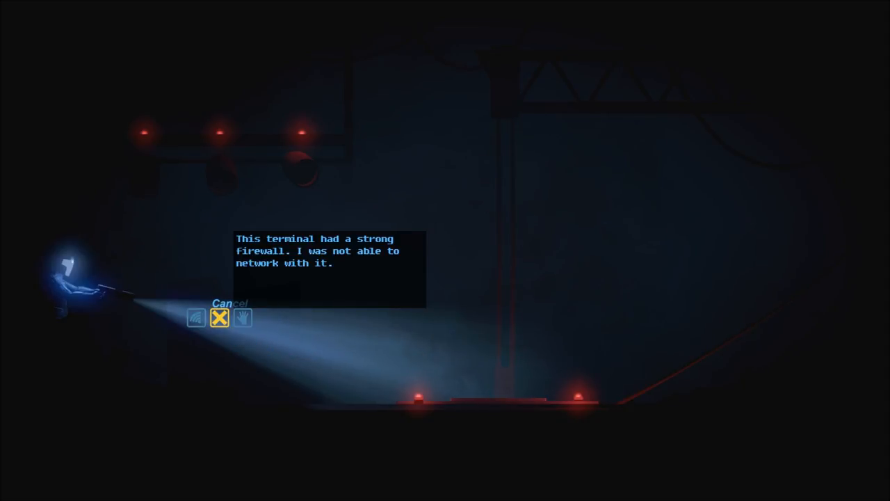
{"action": "left_click", "coordinate": [219, 317]}
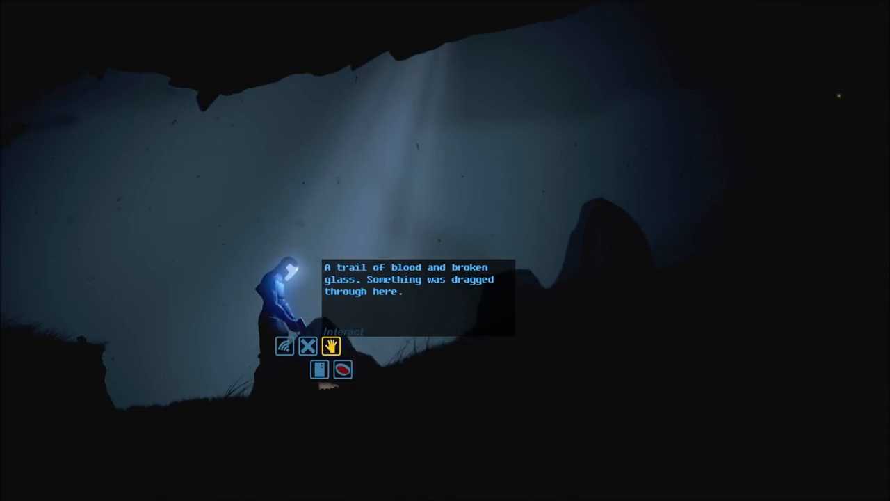
- Scan the blood and broken glass trail with the flashlight via Interact
{"action": "left_click", "coordinate": [329, 348]}
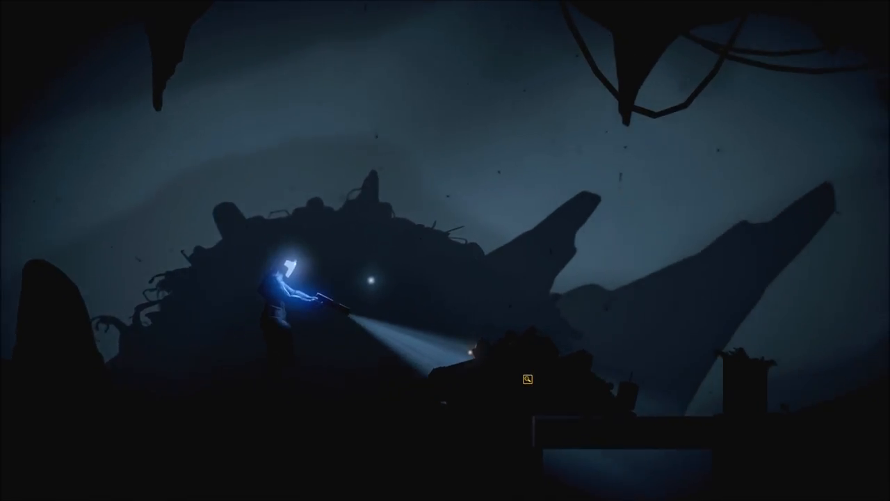
- Examine the magnifier-marked debris caught in the flashlight beam
{"action": "left_click", "coordinate": [526, 378]}
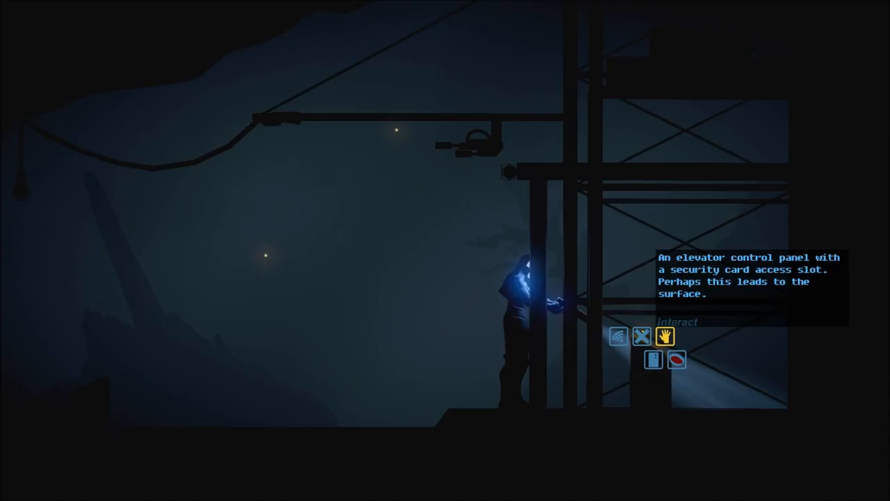
- Interact with the elevator control panel to reveal its security card slot
{"action": "left_click", "coordinate": [664, 336]}
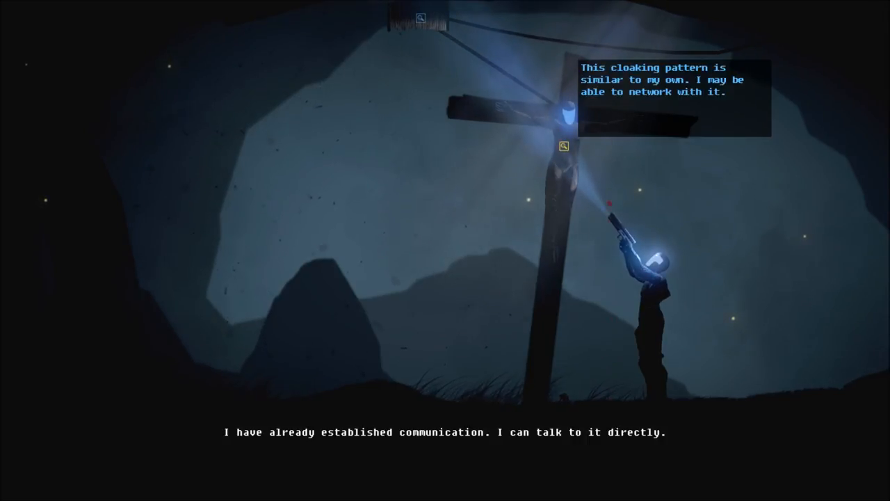
- Open the cloaked figure's actions, start the dialogue, then choose to disengage
{"action": "left_click", "coordinate": [561, 146]}
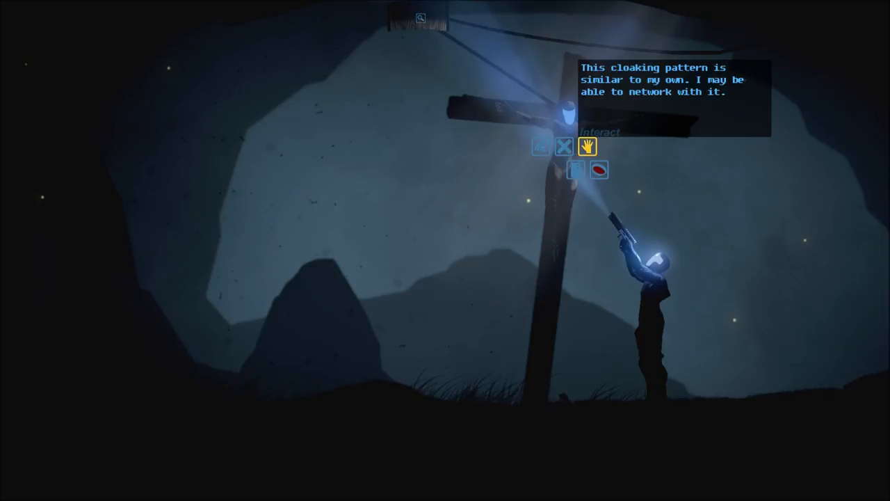
{"action": "left_click", "coordinate": [589, 147]}
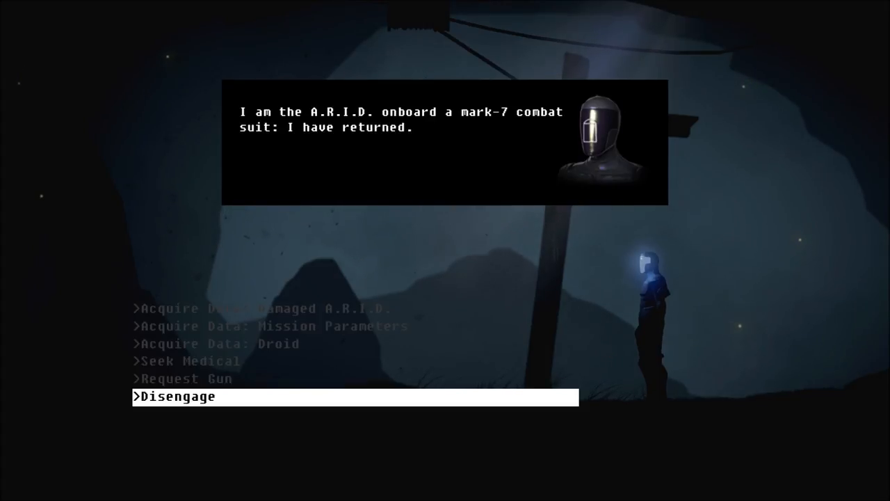
{"action": "key", "text": "Up"}
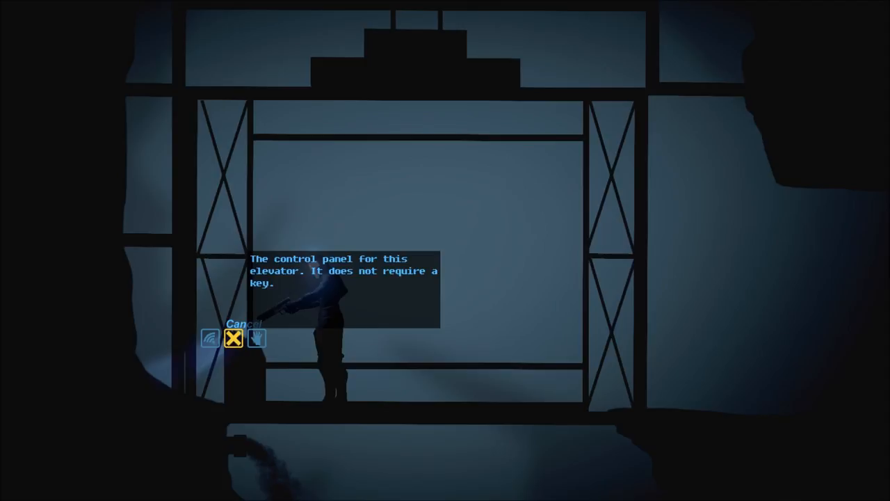
- Read the keyless elevator panel's description, then cancel without using the elevator
{"action": "left_click", "coordinate": [256, 339]}
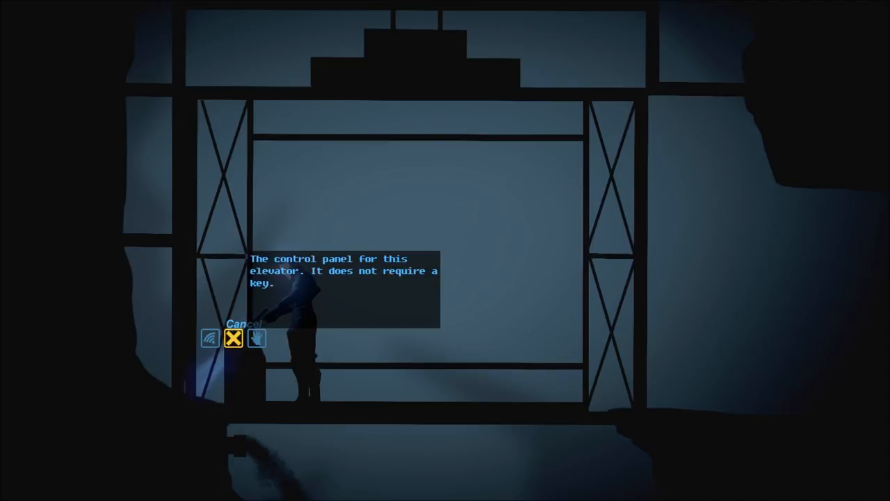
{"action": "left_click", "coordinate": [232, 338]}
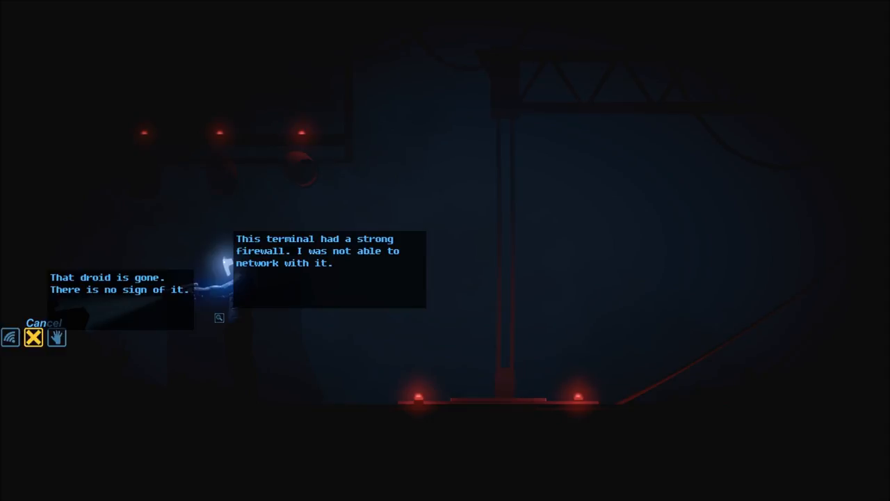
- Dismiss the missing-droid note and the firewalled terminal's description
{"action": "left_click", "coordinate": [33, 338]}
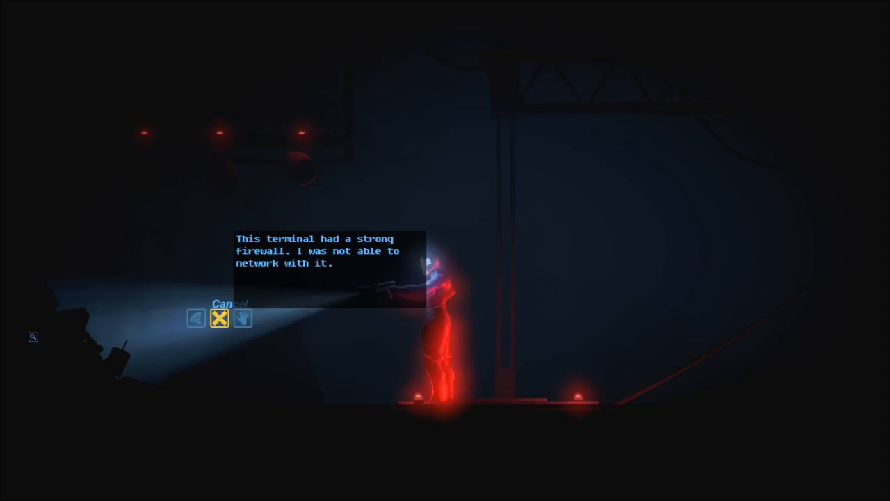
{"action": "left_click", "coordinate": [218, 318]}
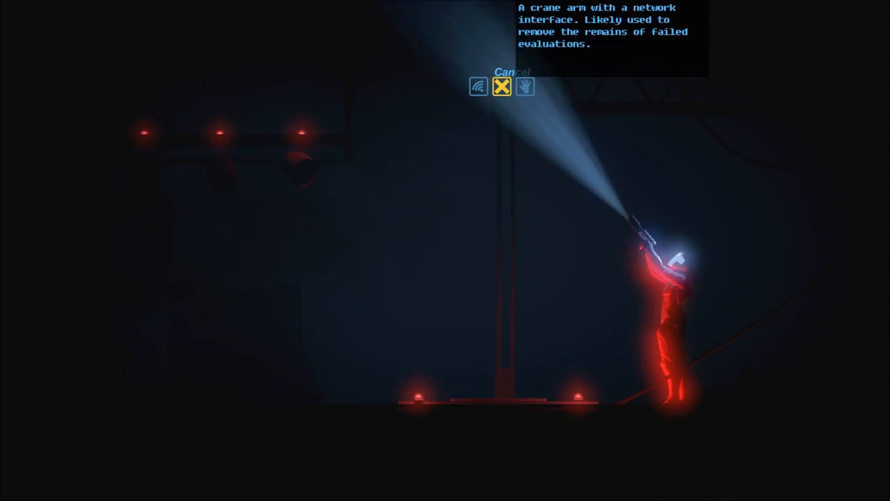
{"action": "mouse_move", "coordinate": [479, 92]}
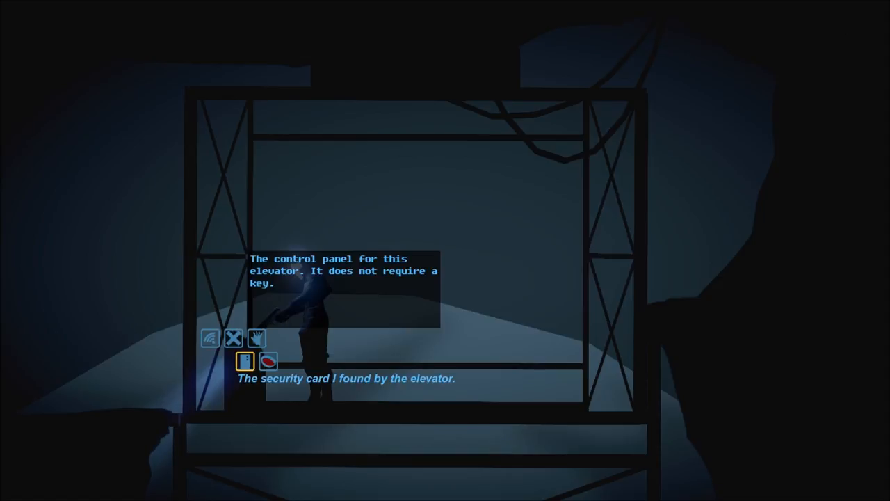
- Try the security card on the keyless elevator panel, then back out of examining it
{"action": "left_click", "coordinate": [256, 338]}
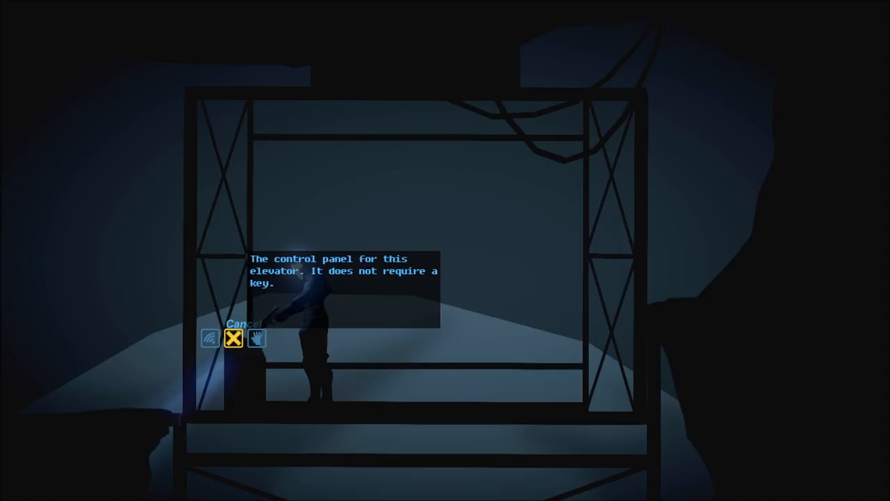
{"action": "left_click", "coordinate": [232, 339]}
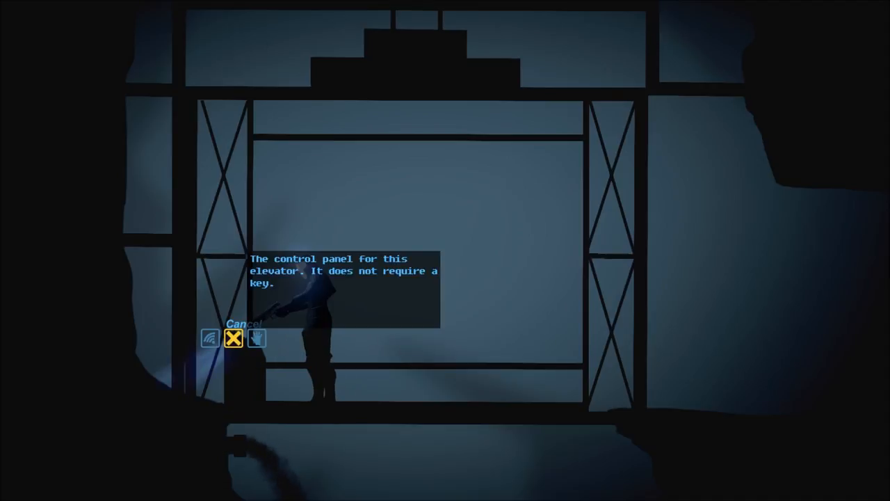
{"action": "left_click", "coordinate": [233, 339]}
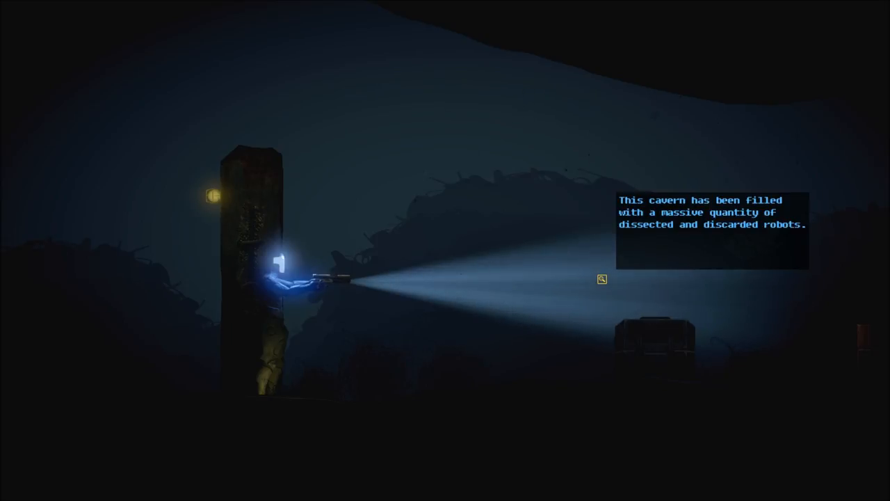
- Examine the pile of discarded robots and interact with the decades-old models
{"action": "left_click", "coordinate": [602, 280]}
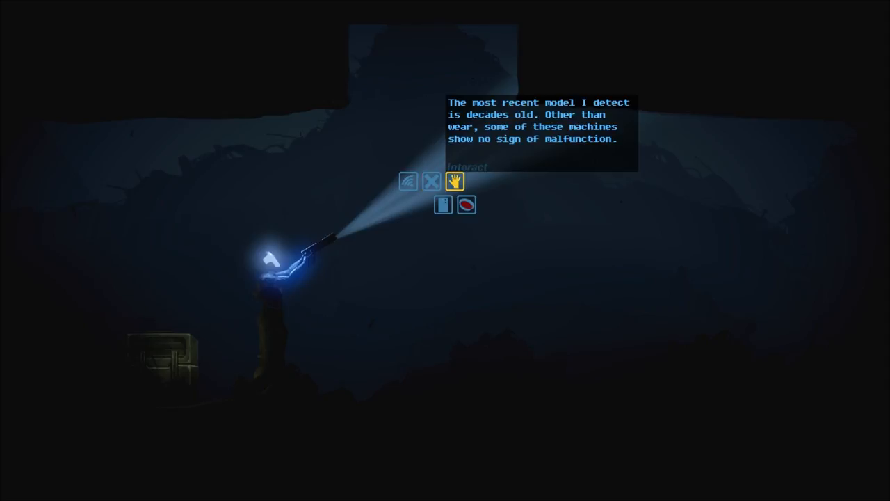
{"action": "left_click", "coordinate": [457, 182]}
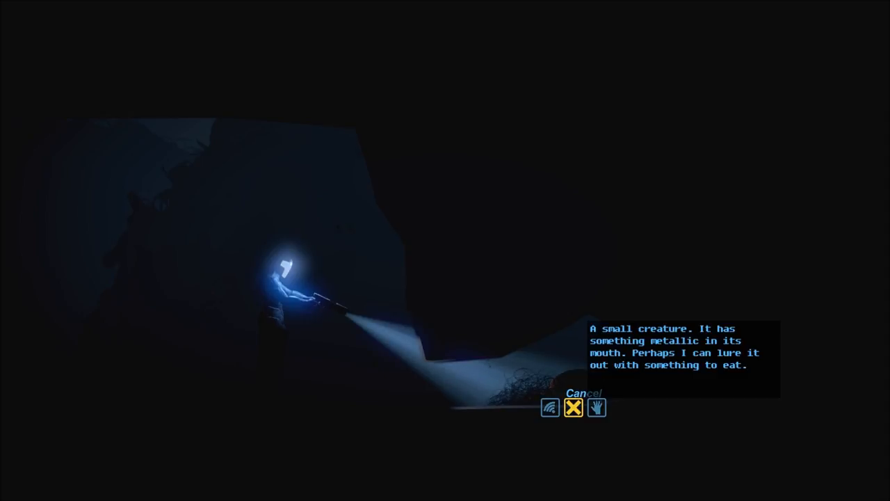
- Leave the metal-holding creature and examine the bone bits and animal droppings
{"action": "left_click", "coordinate": [573, 410]}
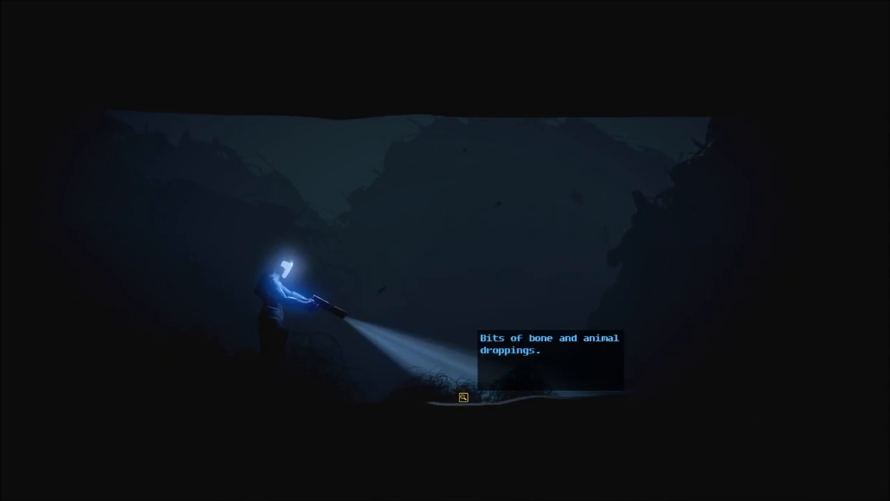
{"action": "left_click", "coordinate": [464, 398]}
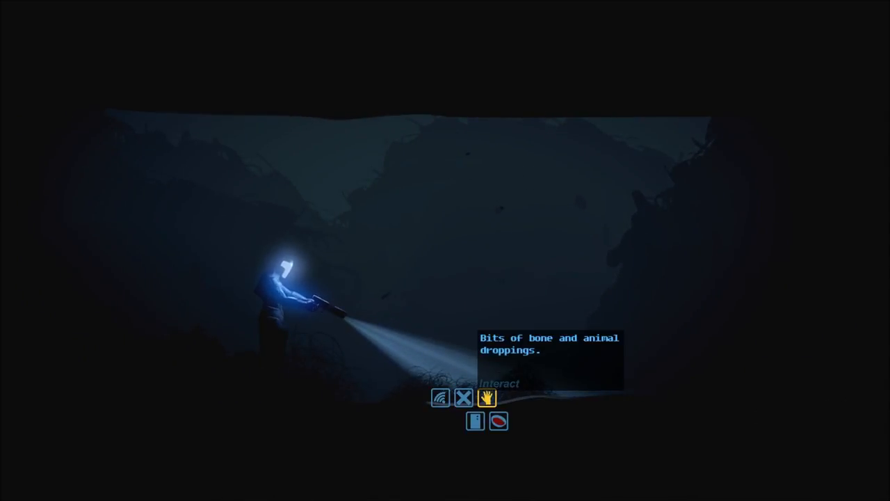
{"action": "left_click", "coordinate": [484, 399]}
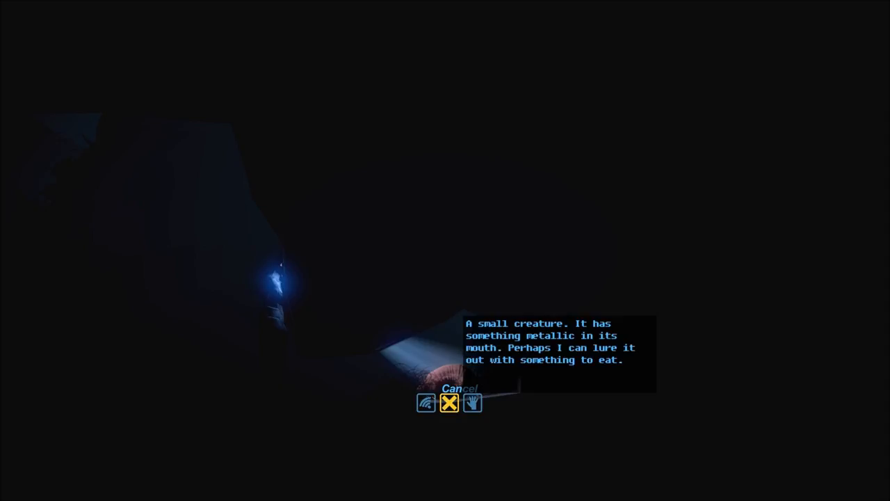
{"action": "left_click", "coordinate": [449, 404]}
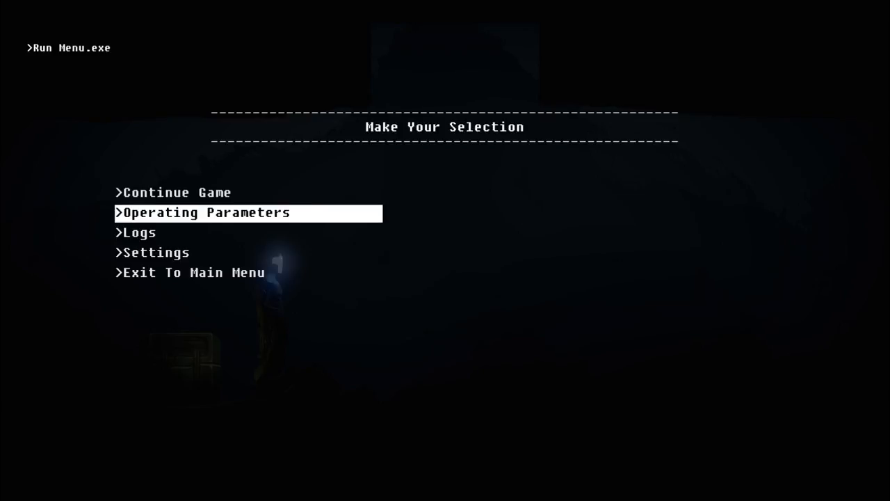
- Attempt enabling Camouflage System in Operating Parameters, then leave the Access Restricted notice
{"action": "left_click", "coordinate": [204, 213]}
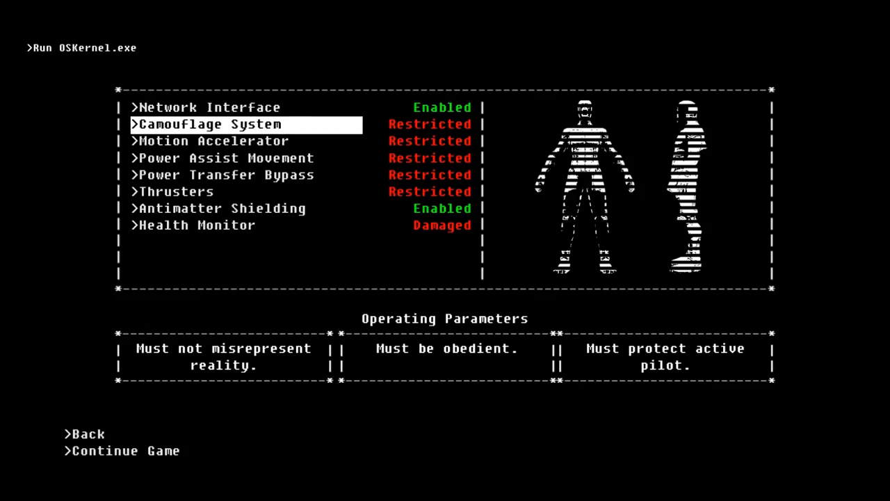
{"action": "left_click", "coordinate": [209, 124]}
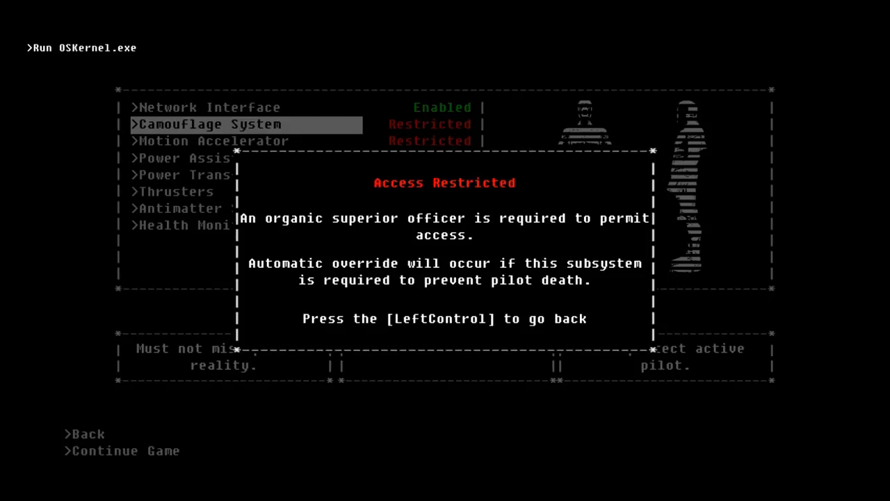
{"action": "key", "text": "LeftControl"}
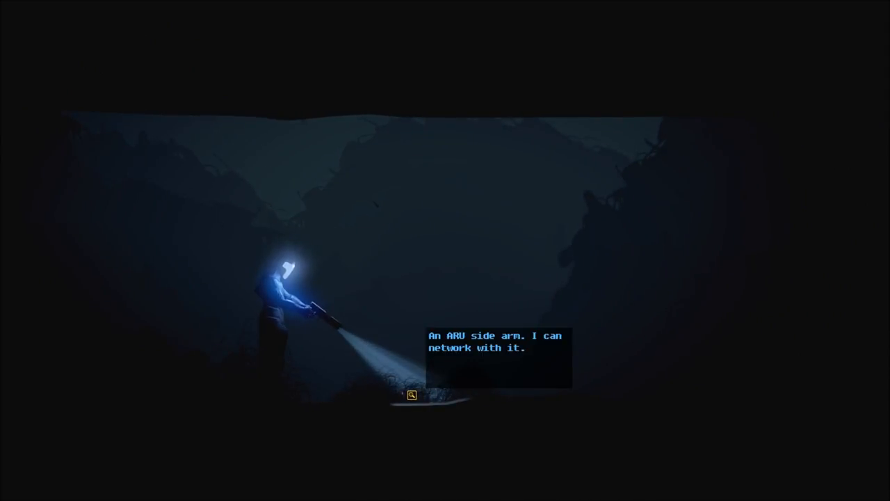
- Network with the ARU side arm in the bone pile
{"action": "left_click", "coordinate": [413, 395]}
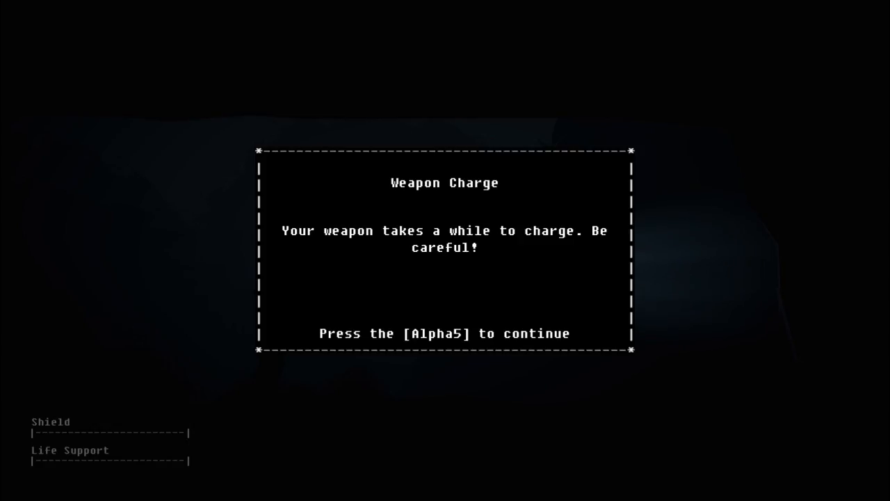
- Dismiss Weapon Charge, try the laser sight, and close the Flashlight and Laser Sight tutorial
{"action": "key", "text": "5"}
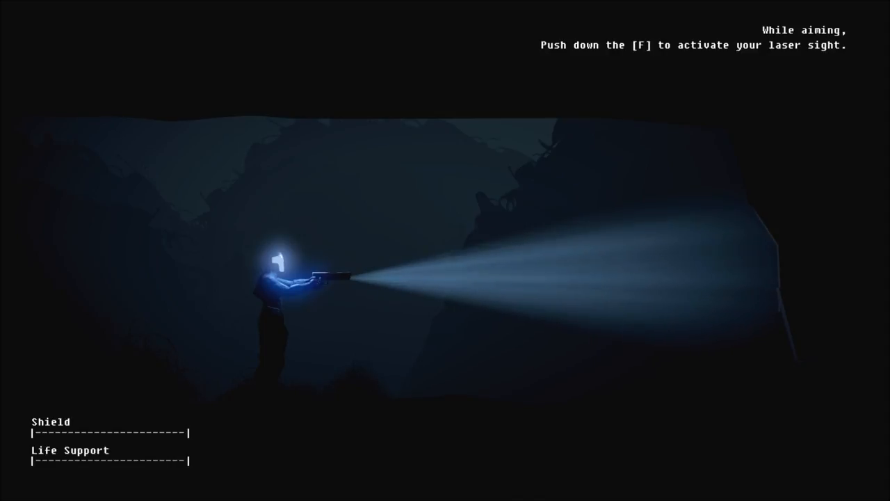
{"action": "key", "text": "f"}
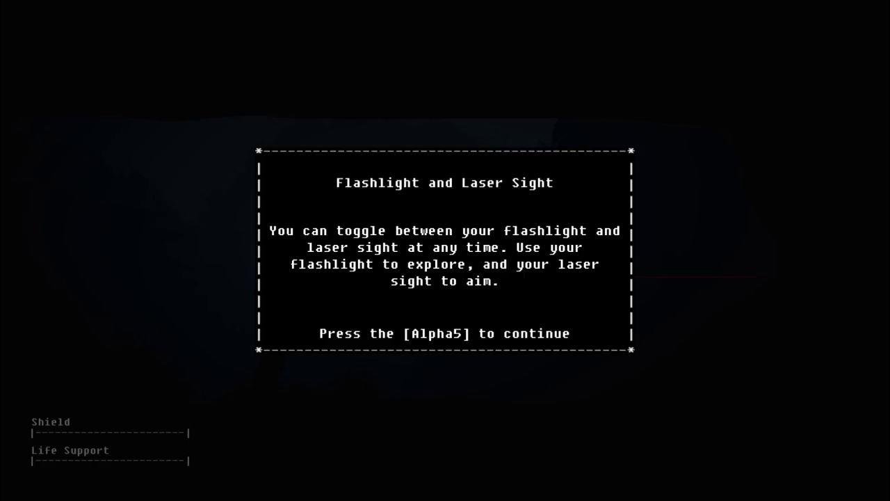
{"action": "key", "text": "5"}
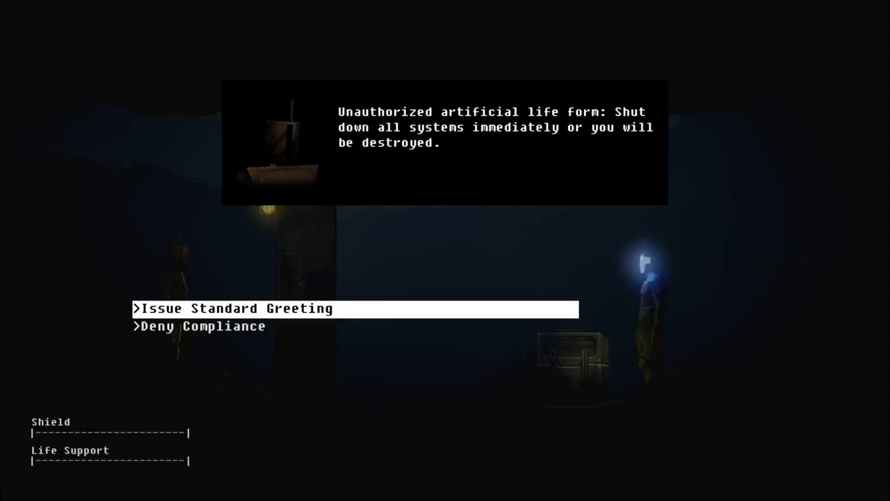
- Pick a reply to the sentry's shutdown demand
{"action": "left_click", "coordinate": [234, 309]}
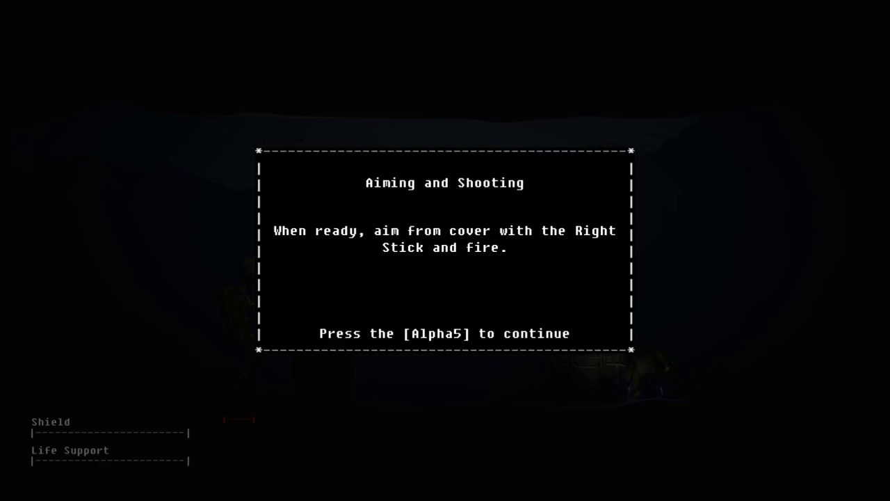
- Dismiss the Aiming and Shooting tutorial with the 5 key
{"action": "key", "text": "5"}
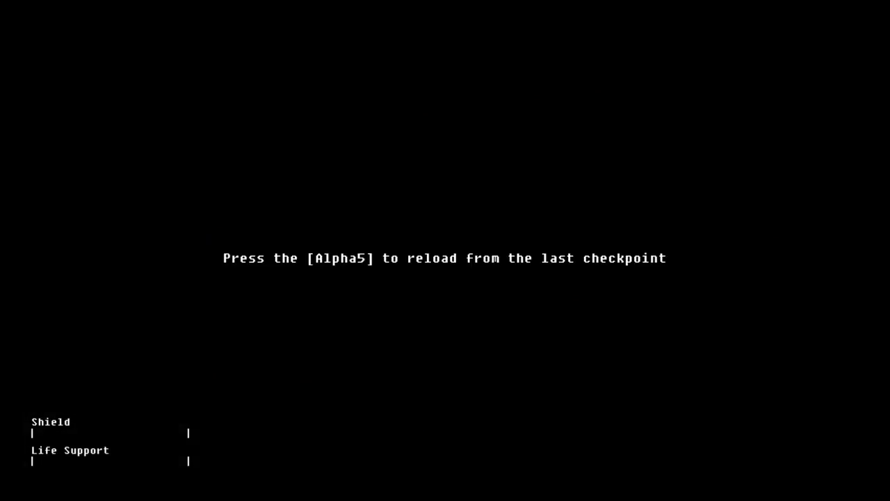
- Reload from the last checkpoint on the death screen
{"action": "key", "text": "5"}
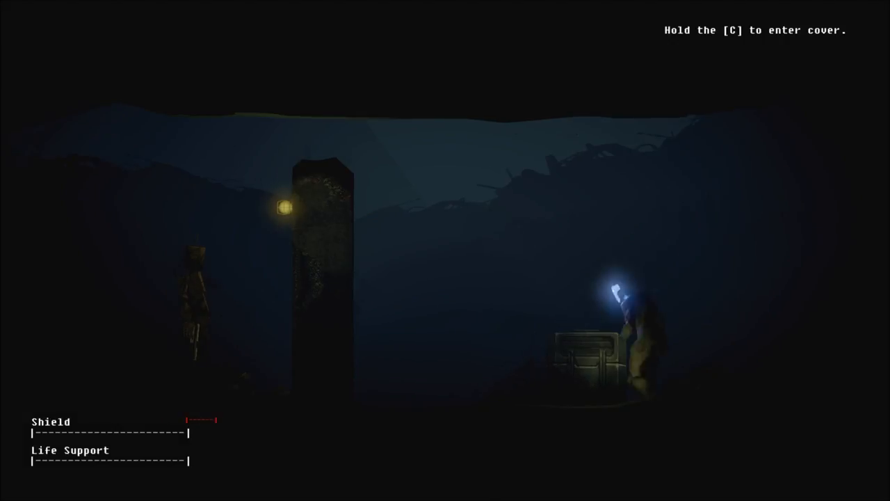
- Take cover behind the crate and dismiss the Aiming and Shooting tutorial
{"action": "key", "text": "c"}
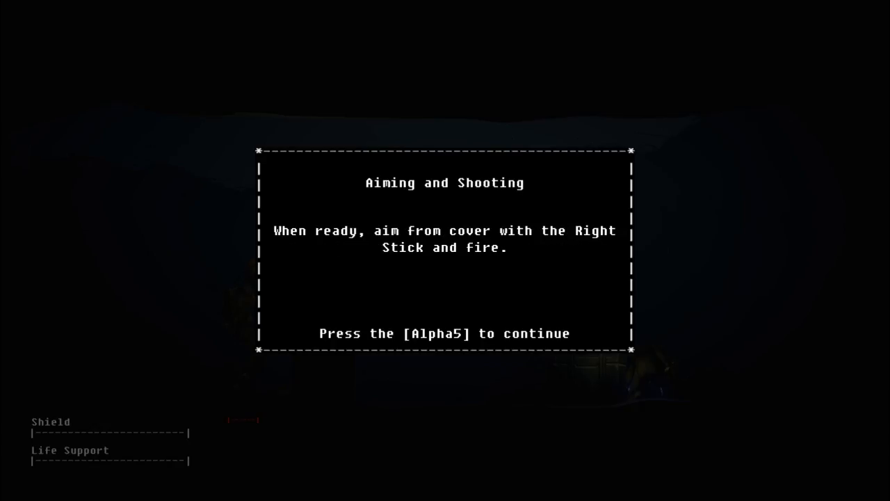
{"action": "key", "text": "5"}
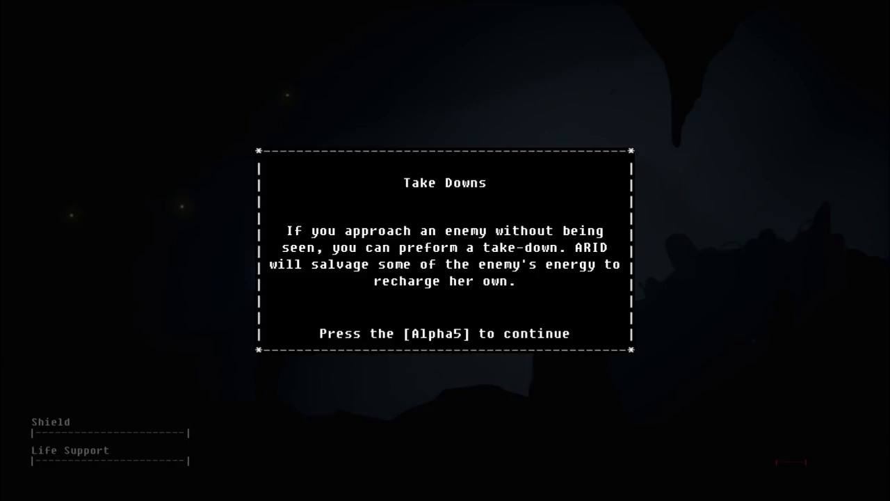
- Close the Take Downs tutorial
{"action": "key", "text": "5"}
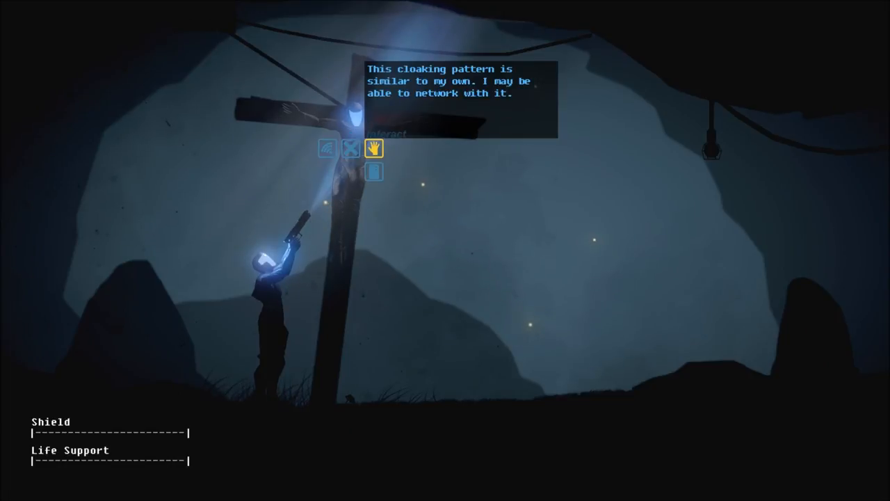
- Talk to the droid on the cross, choose Request Gun, and advance its reply
{"action": "left_click", "coordinate": [374, 148]}
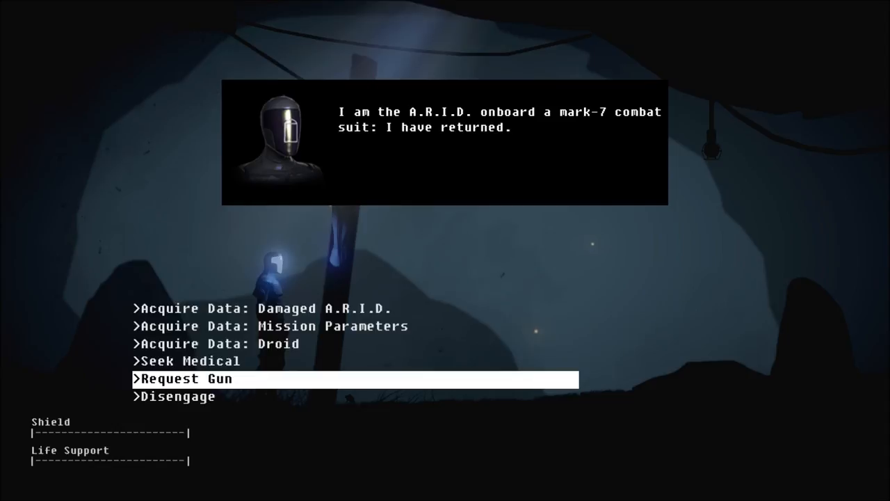
{"action": "left_click", "coordinate": [185, 379]}
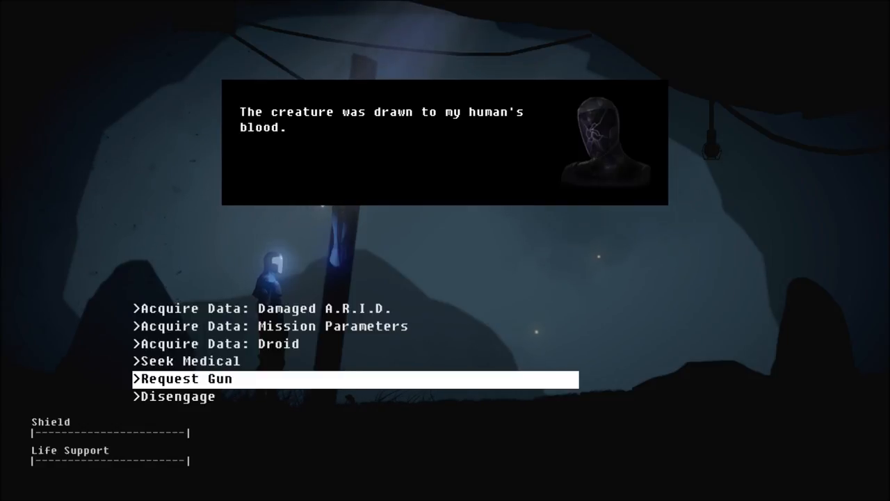
{"action": "key", "text": "up"}
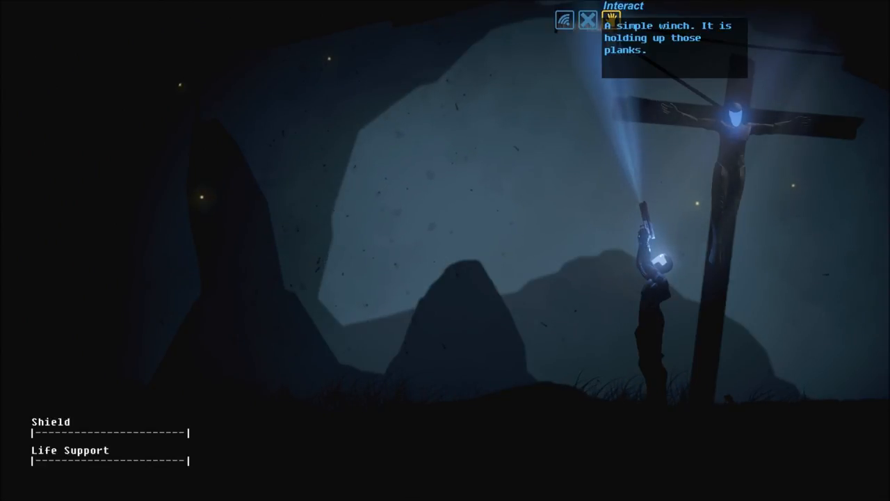
- Interact with the winch holding up the planks to read its description
{"action": "left_click", "coordinate": [603, 22]}
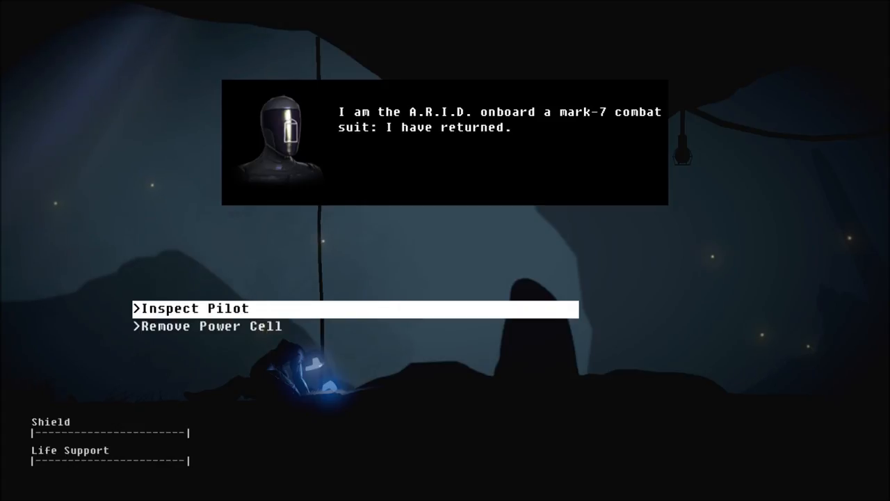
- Choose Inspect Pilot on the fallen body, then Remove Power Cell
{"action": "left_click", "coordinate": [194, 308]}
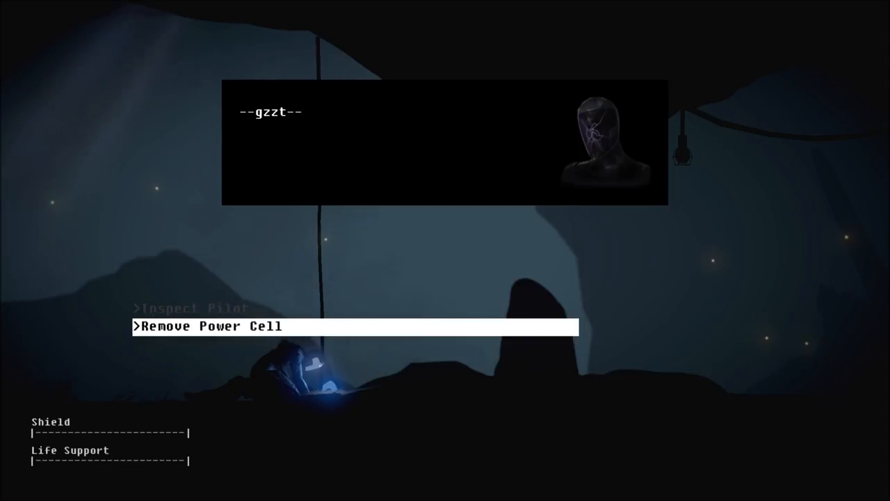
{"action": "left_click", "coordinate": [208, 326]}
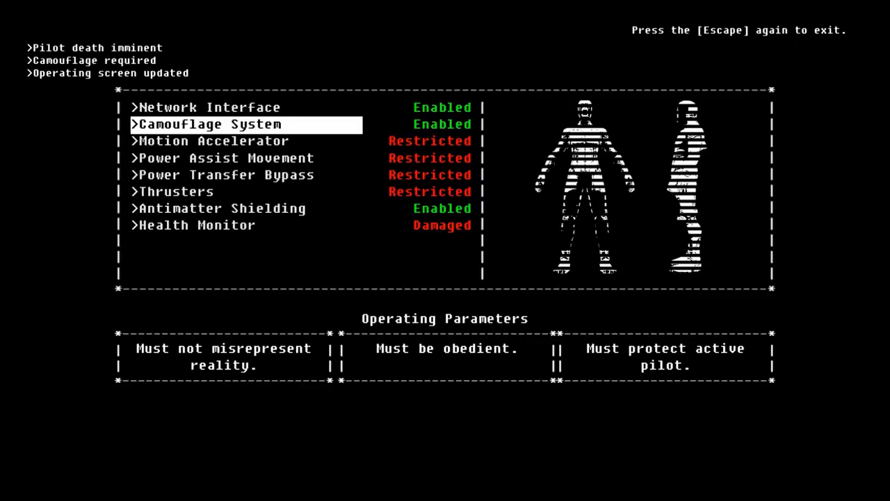
{"action": "key", "text": "down"}
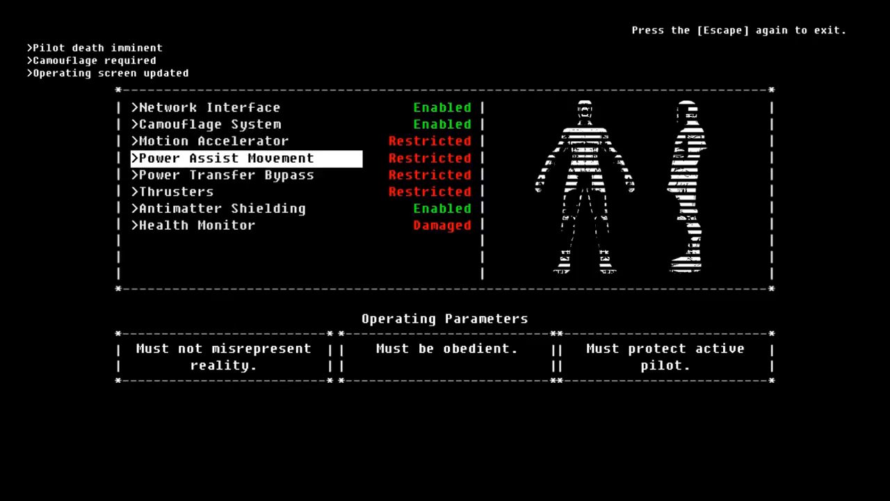
{"action": "key", "text": "down"}
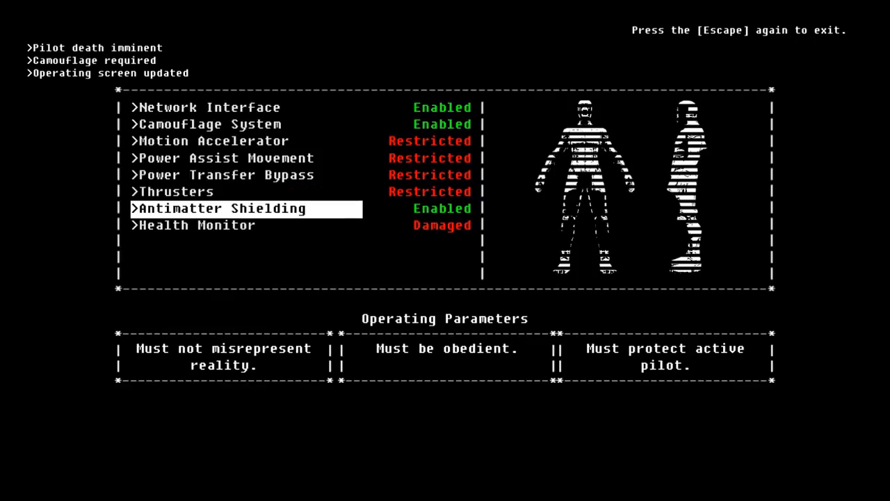
{"action": "key", "text": "Down"}
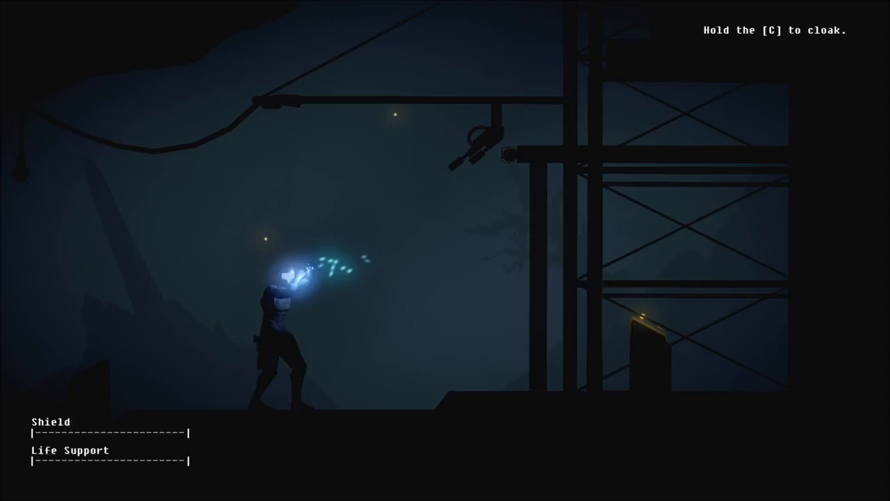
- Exit the Operating Screen and resume play beside the elevator scaffold
{"action": "key", "text": "c"}
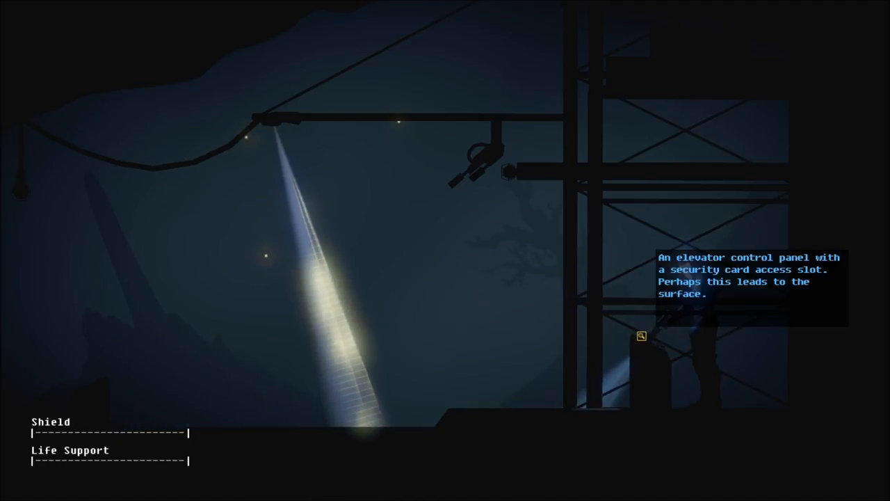
- Try using the elevator control panel, which requires a security card
{"action": "left_click", "coordinate": [641, 336]}
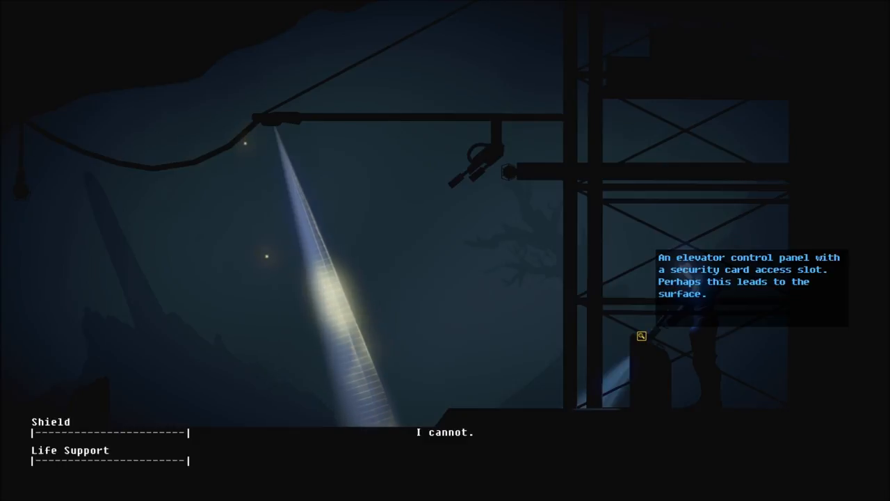
{"action": "left_click", "coordinate": [641, 335]}
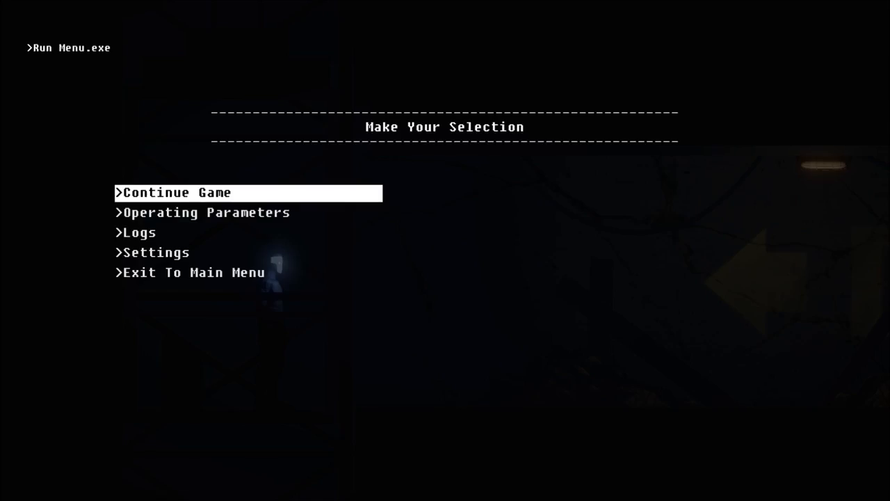
{"action": "left_click", "coordinate": [138, 232]}
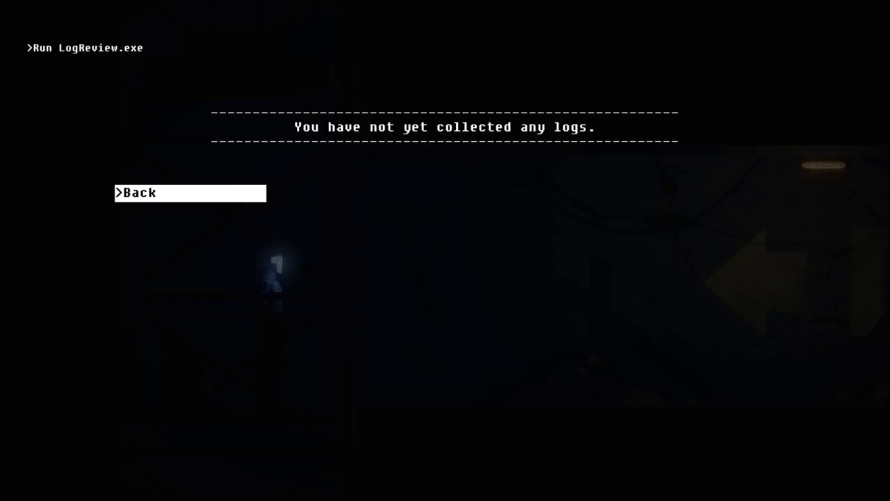
{"action": "left_click", "coordinate": [188, 194]}
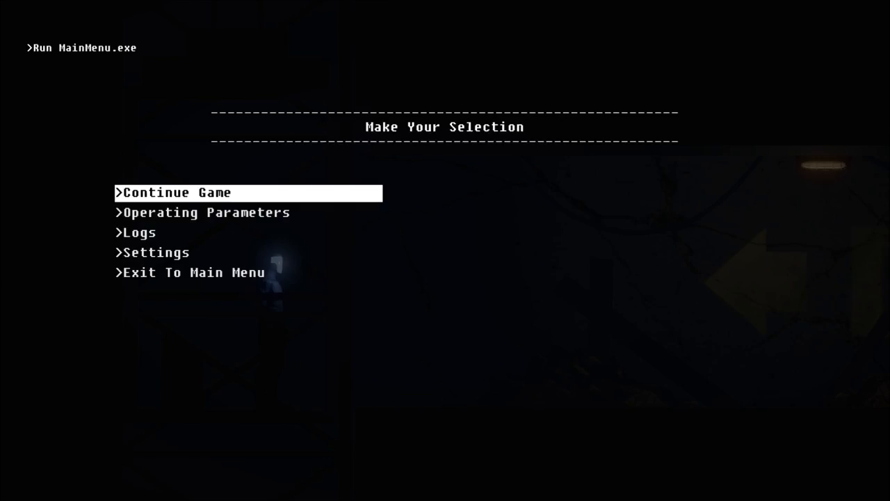